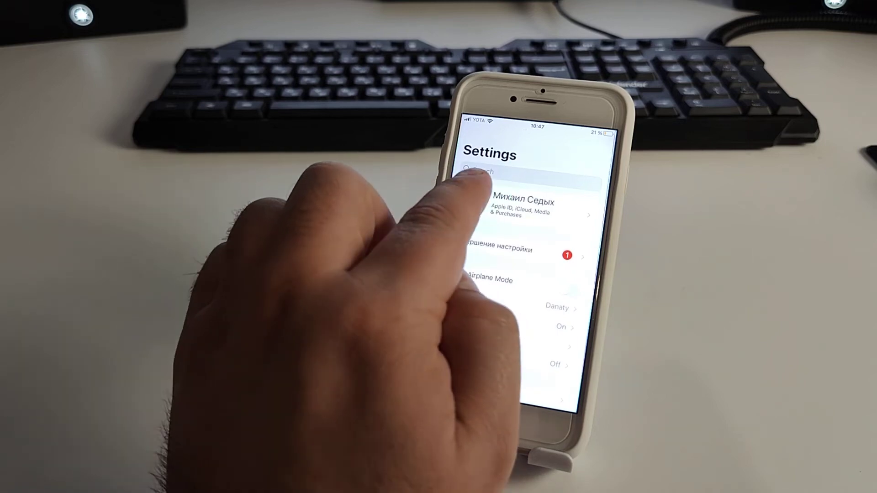
- Activate the Search field at the top of iPhone Settings
{"action": "left_click", "coordinate": [503, 170]}
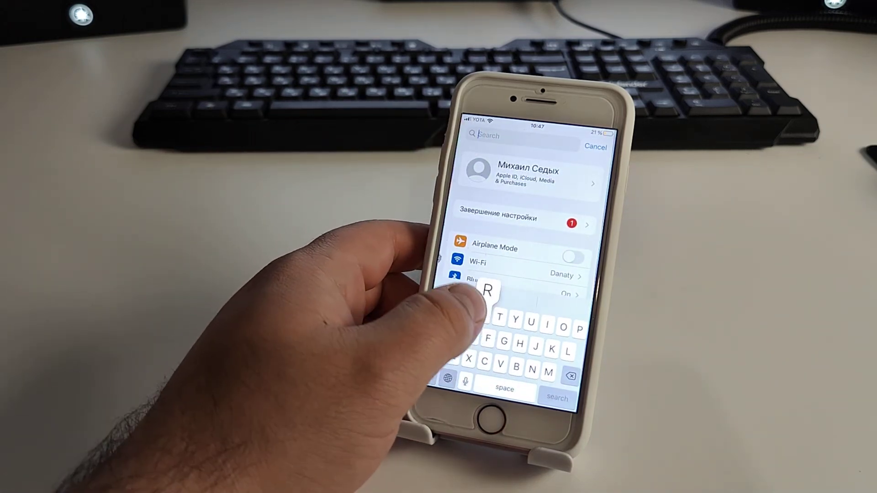
{"action": "type", "text": "eset"}
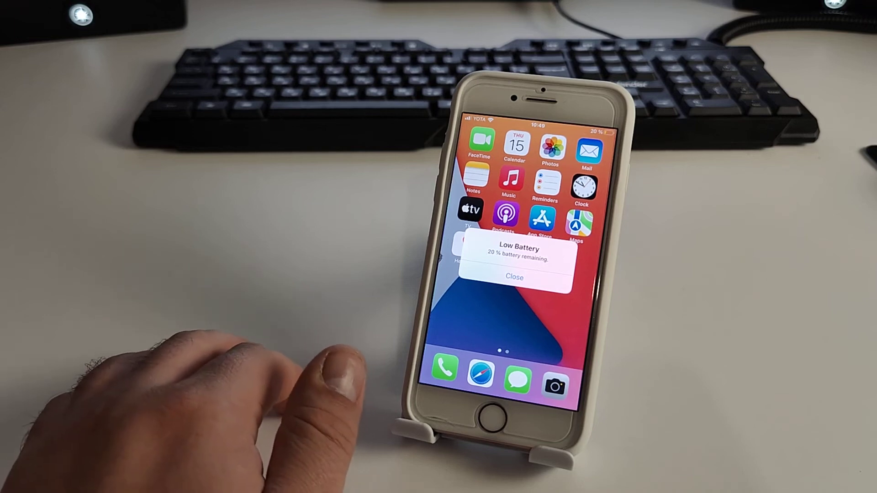
{"action": "mouse_move", "coordinate": [224, 380]}
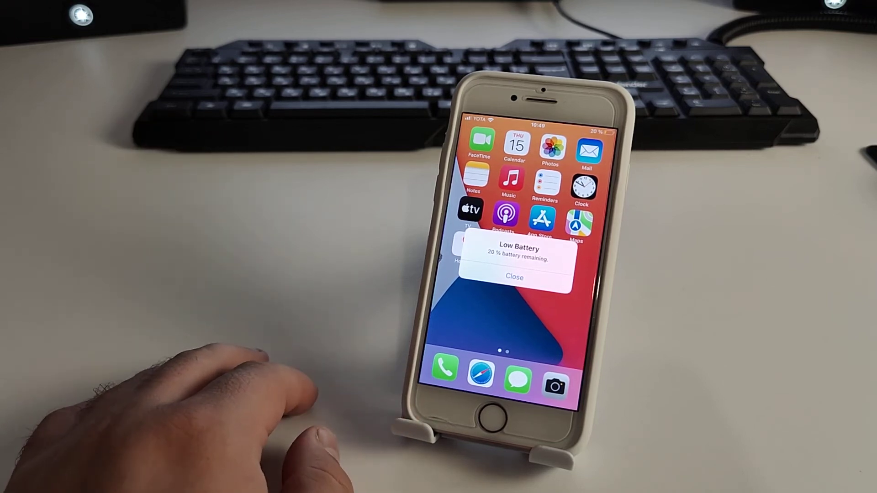